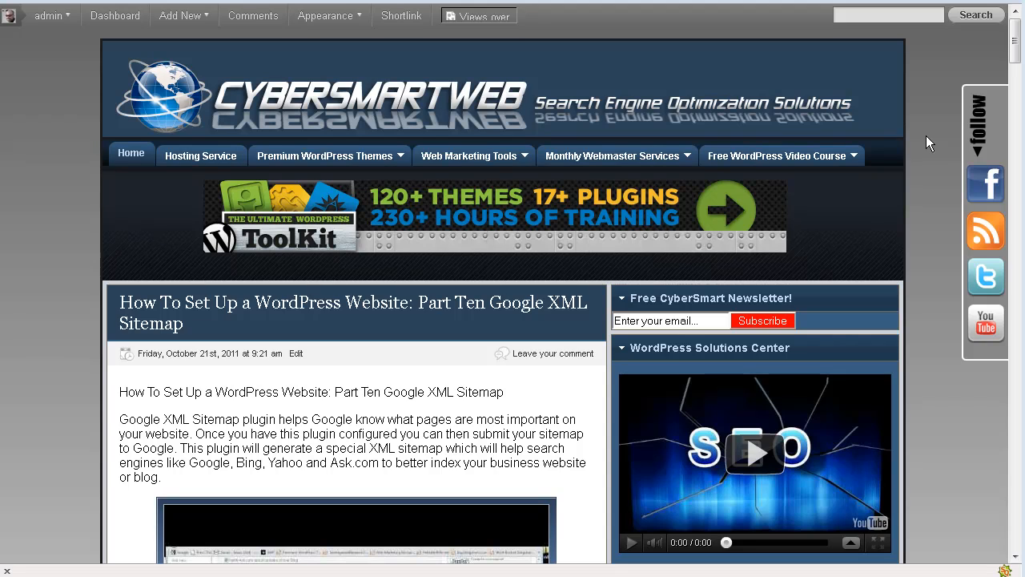
mouse_move(871, 111)
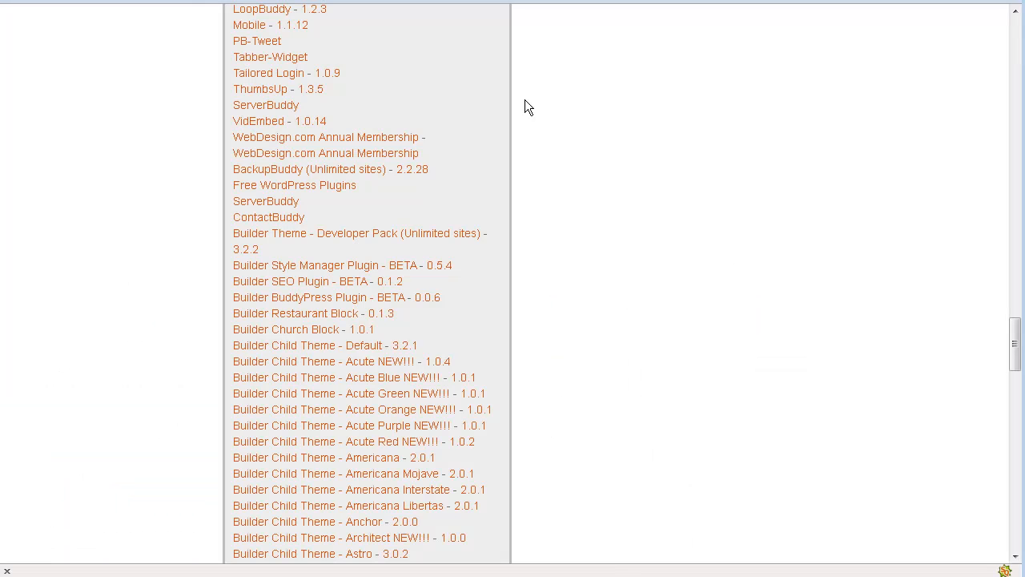
mouse_move(740, 190)
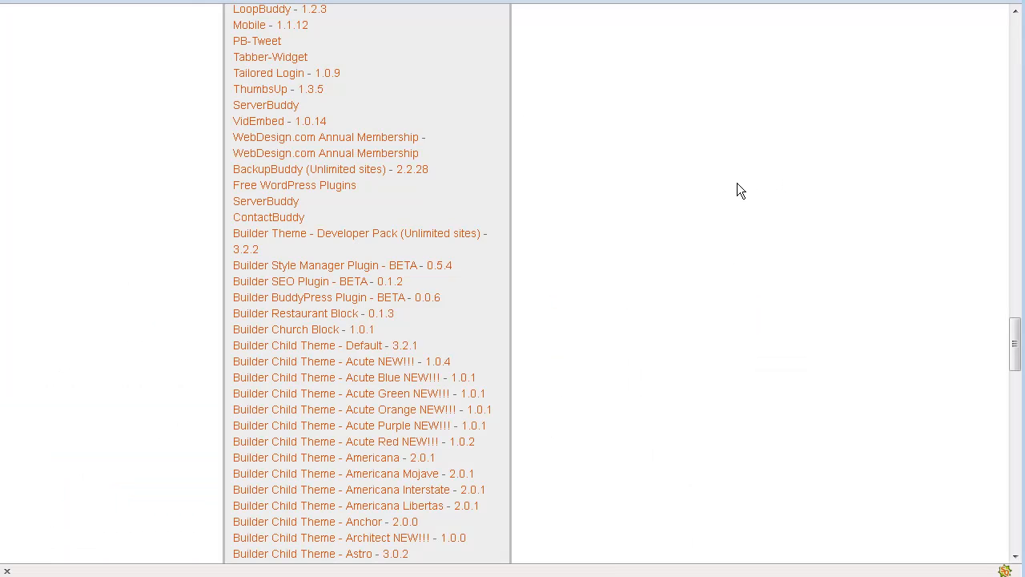
mouse_move(707, 194)
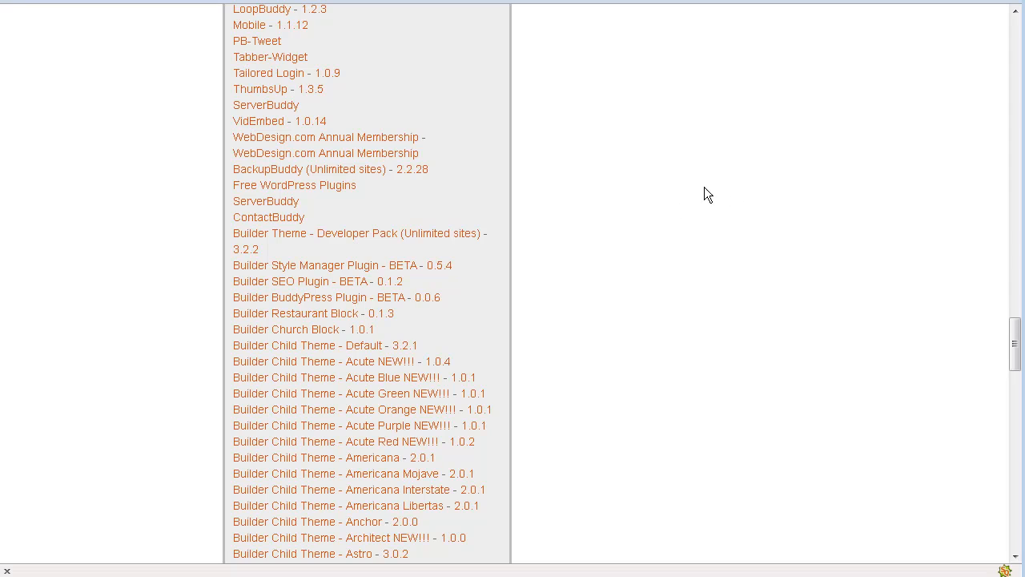
mouse_move(655, 180)
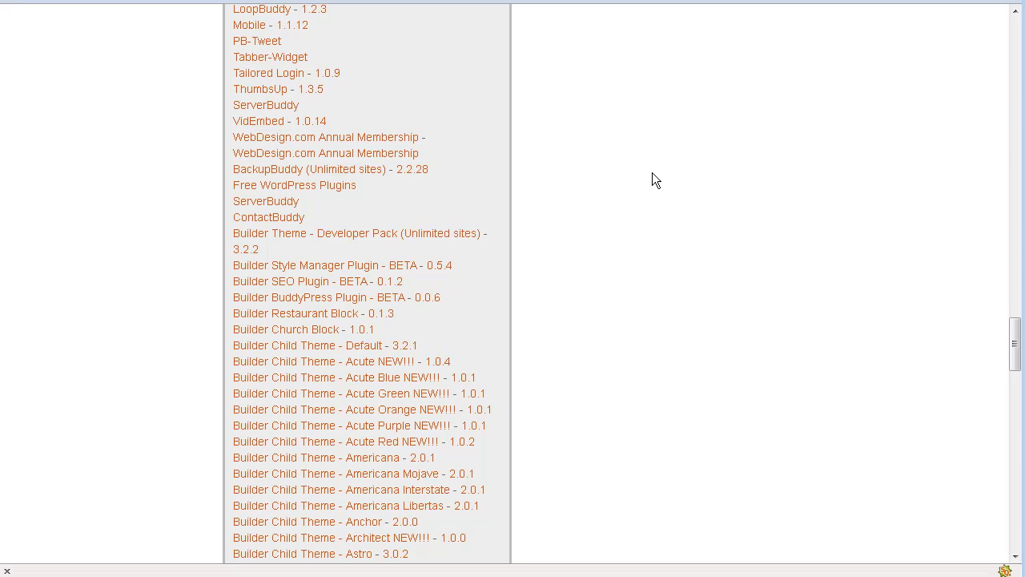
mouse_move(388, 211)
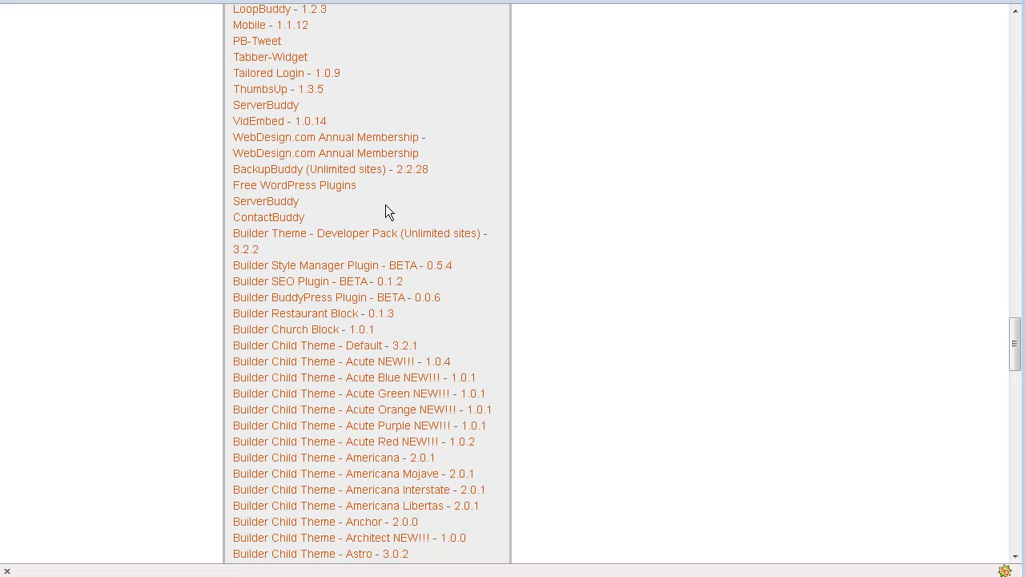
mouse_move(285, 169)
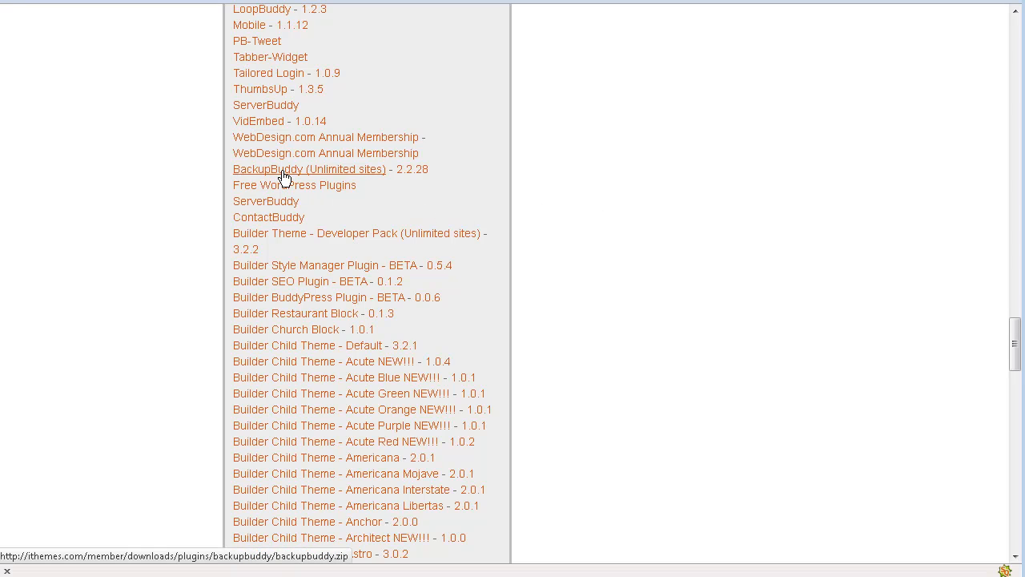
Step: Download the BackupBuddy (Unlimited sites) ZIP from the iThemes Member Panel to the desktop
click(309, 169)
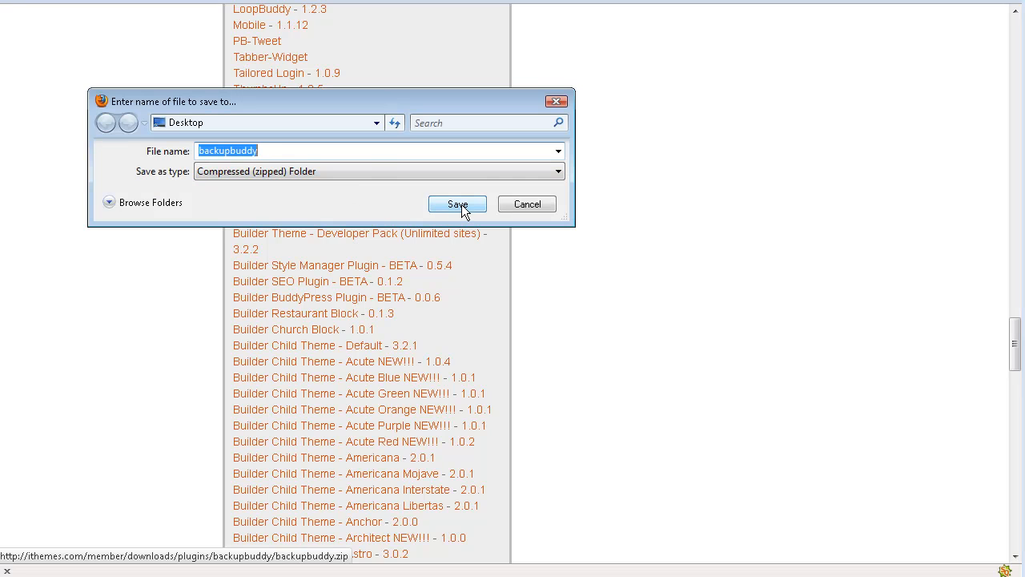
click(458, 204)
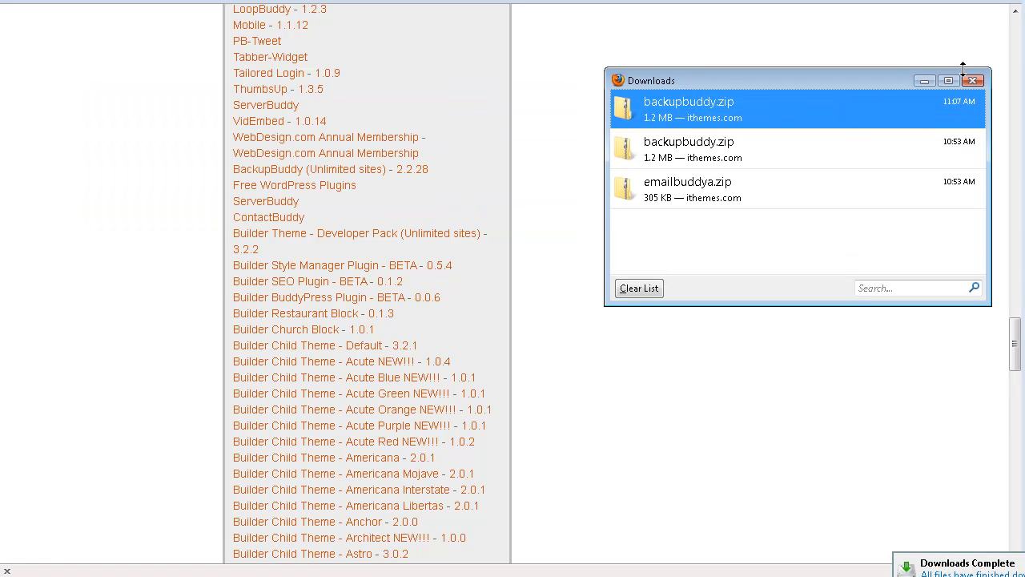
click(974, 81)
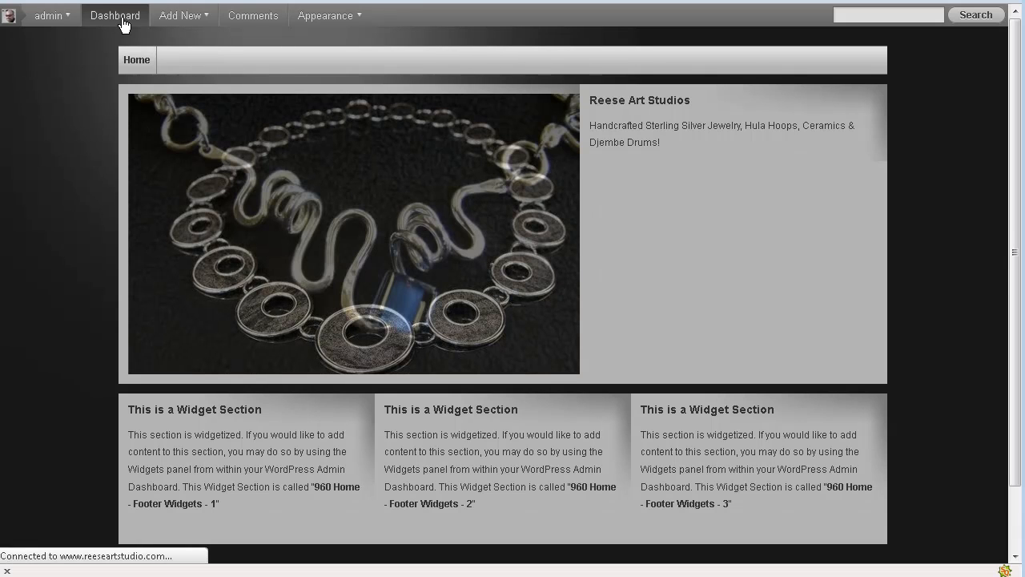
Step: Go from the admin bar Dashboard to Plugins > Add New
click(114, 15)
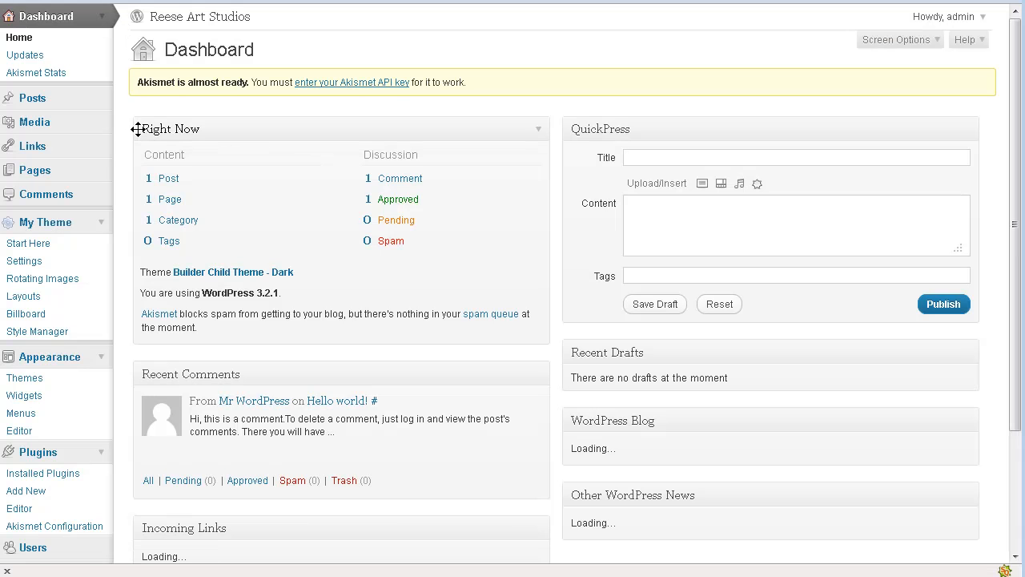
scroll(down, 3)
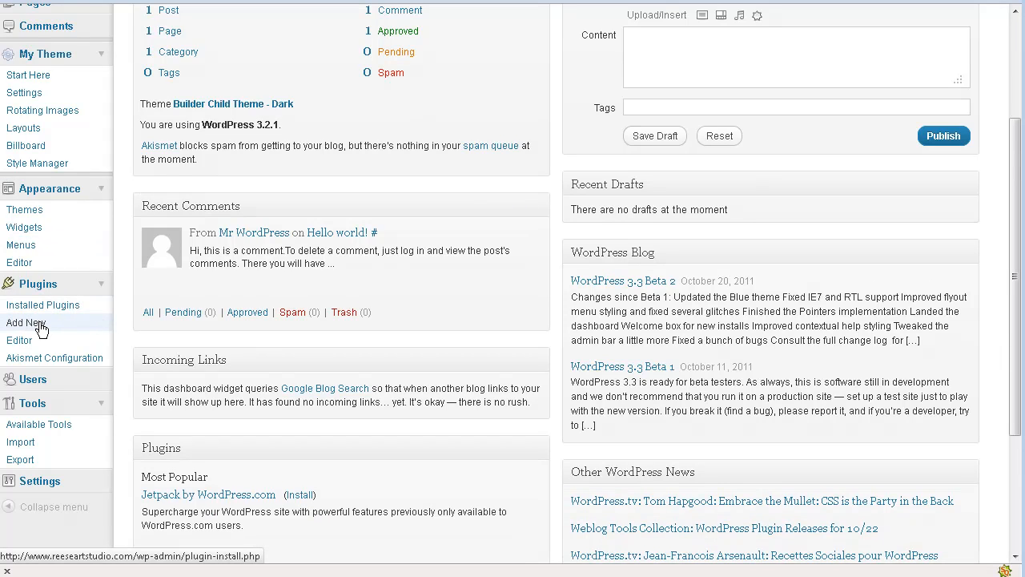
click(26, 322)
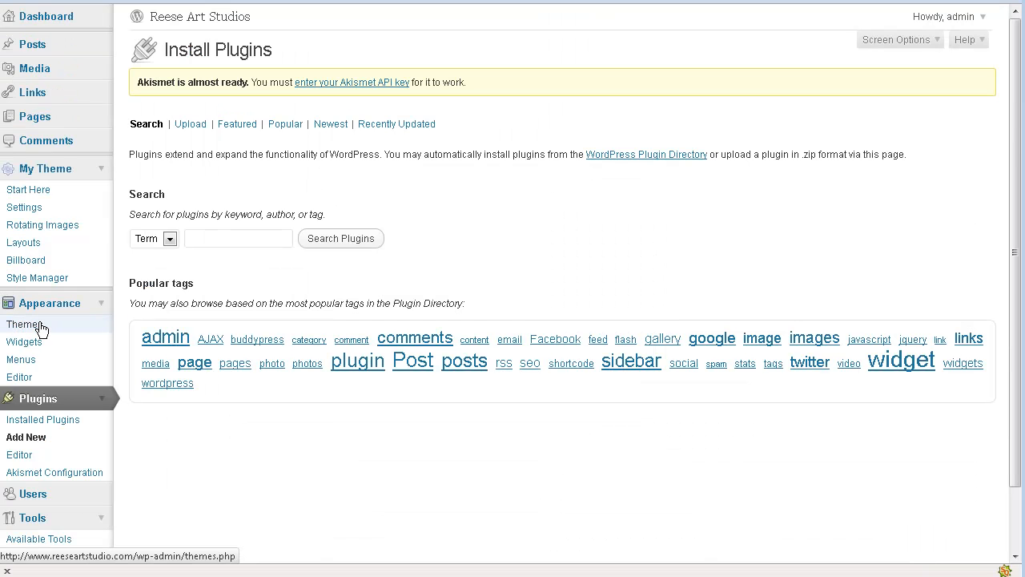
mouse_move(360, 248)
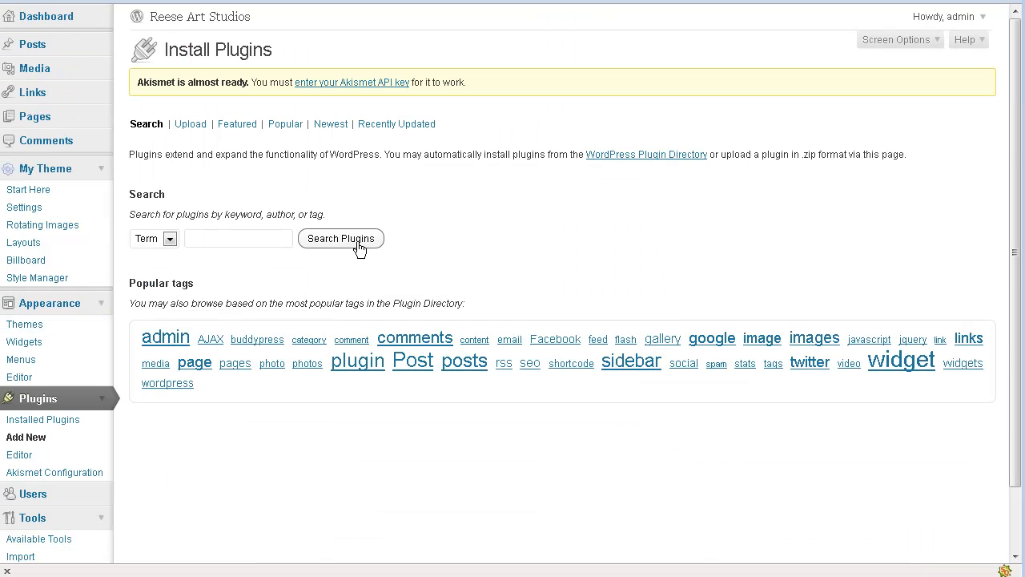
mouse_move(446, 230)
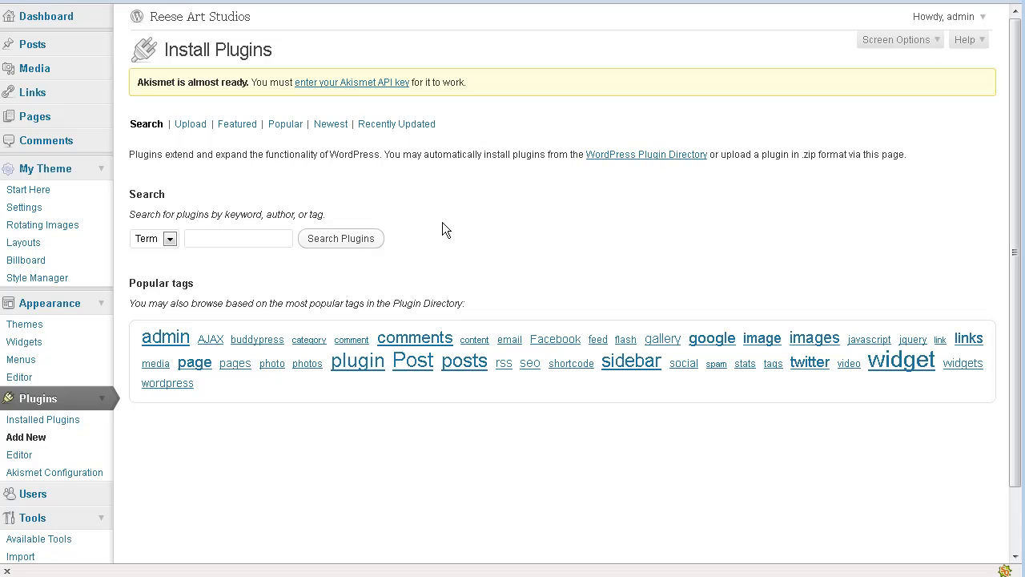
mouse_move(189, 124)
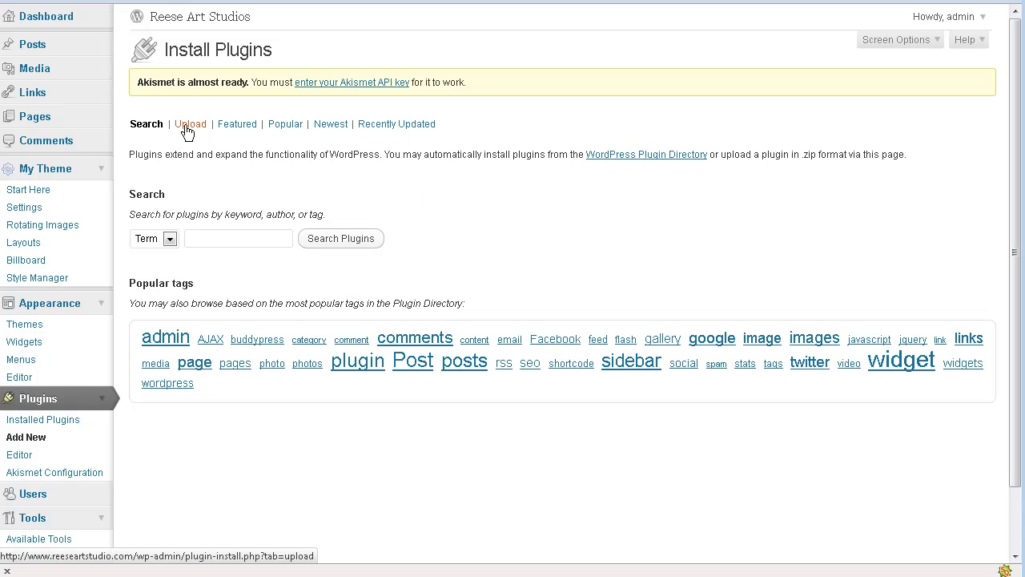
Step: Switch to the Upload tab and browse for a plugin ZIP file
click(190, 123)
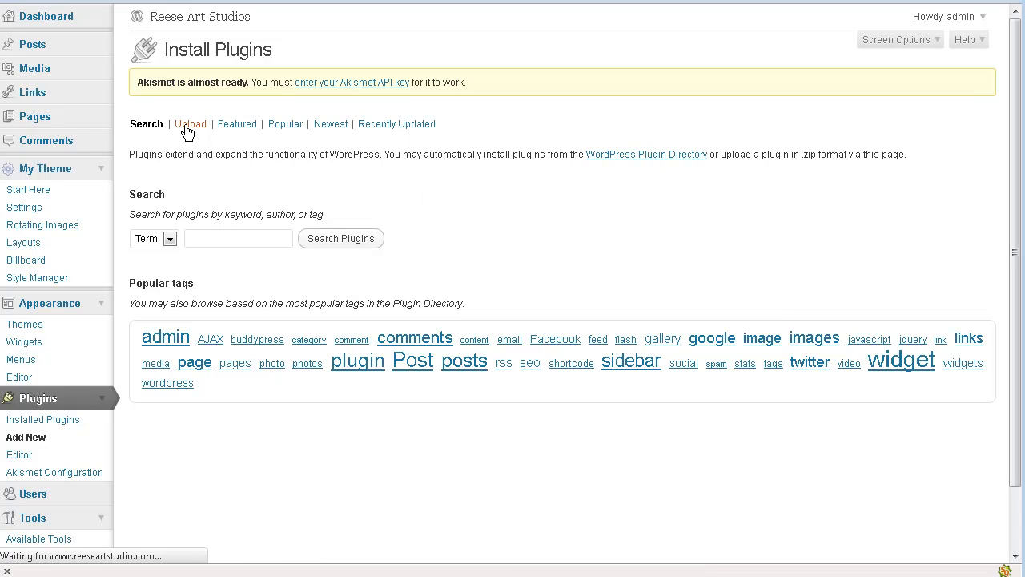
click(189, 123)
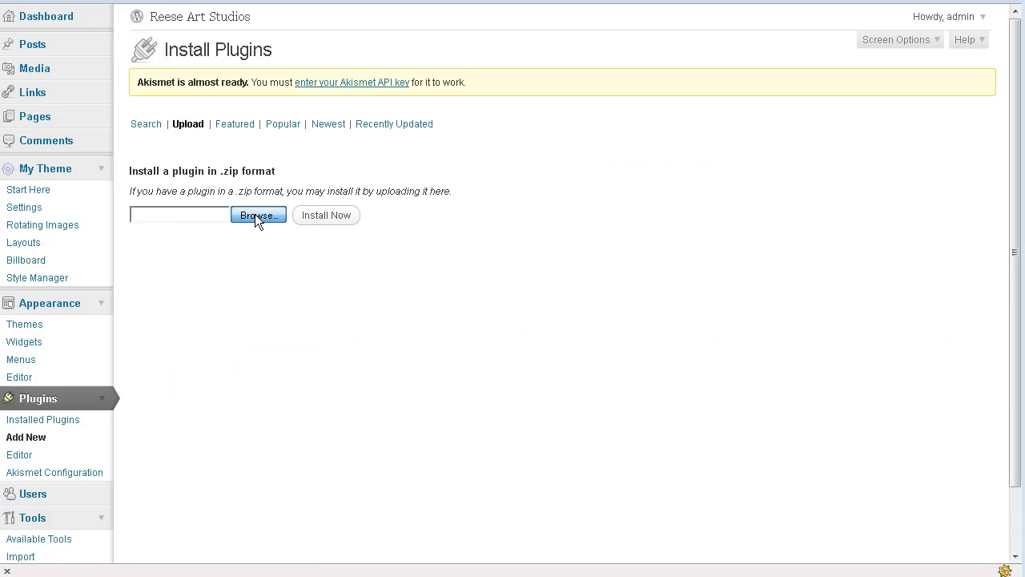
click(258, 214)
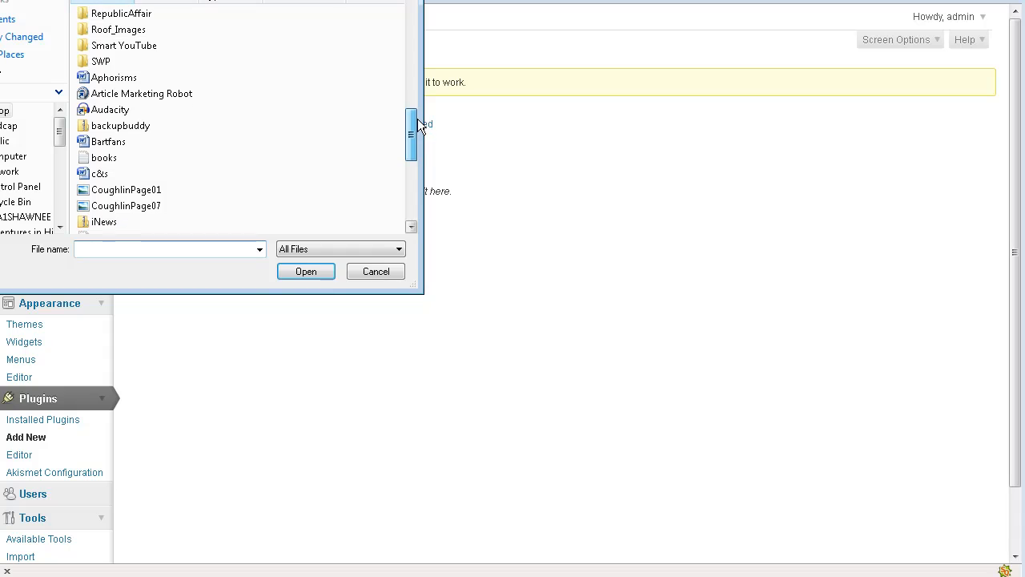
scroll(down, 3)
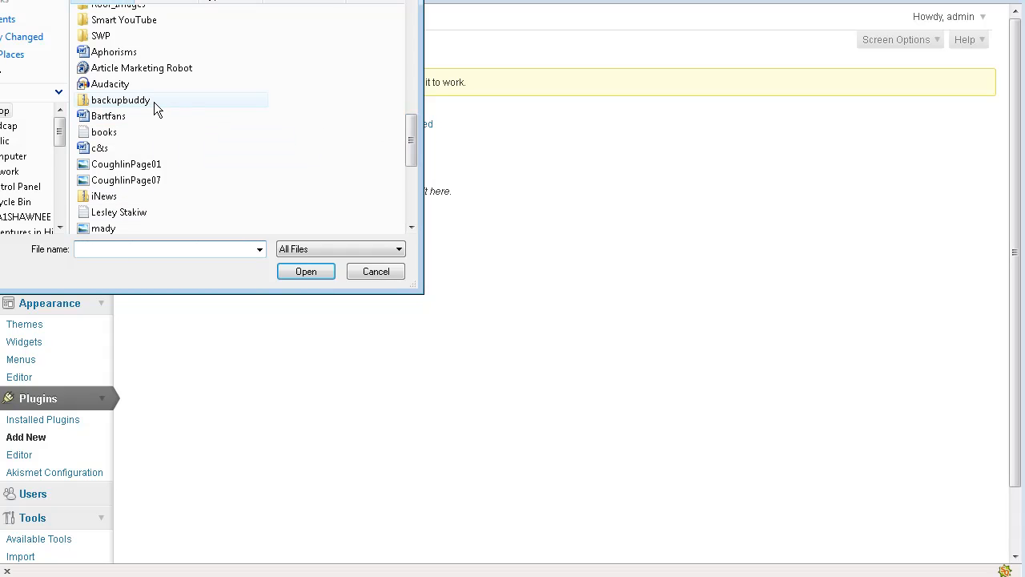
Step: Select backupbuddy.zip and install it with Install Now
click(120, 99)
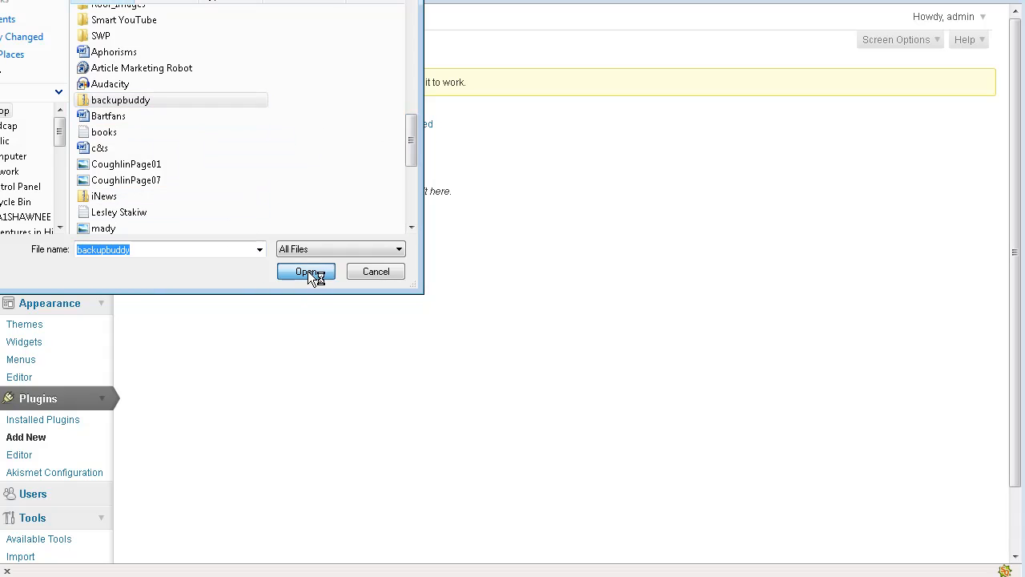
click(306, 272)
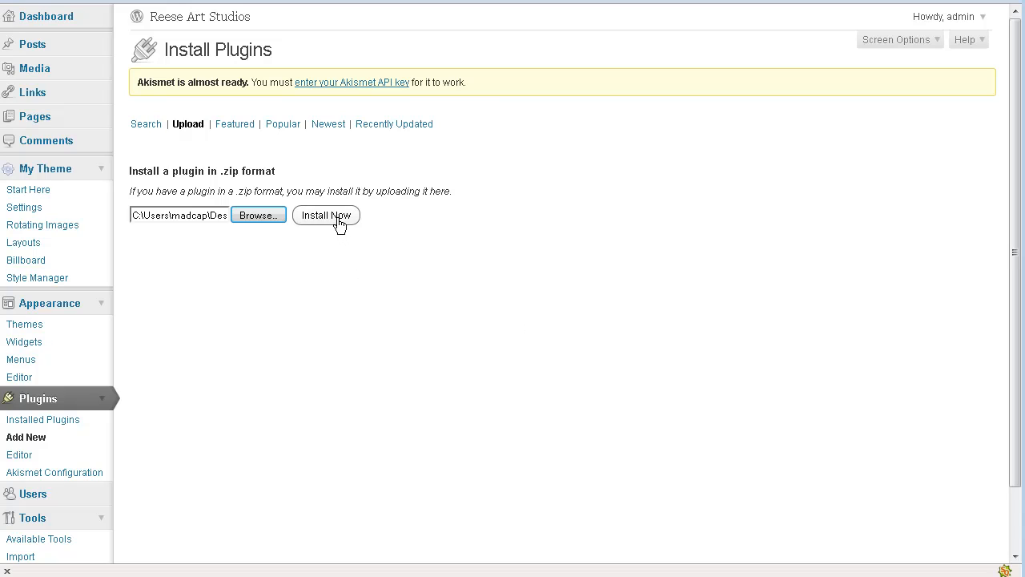
click(325, 214)
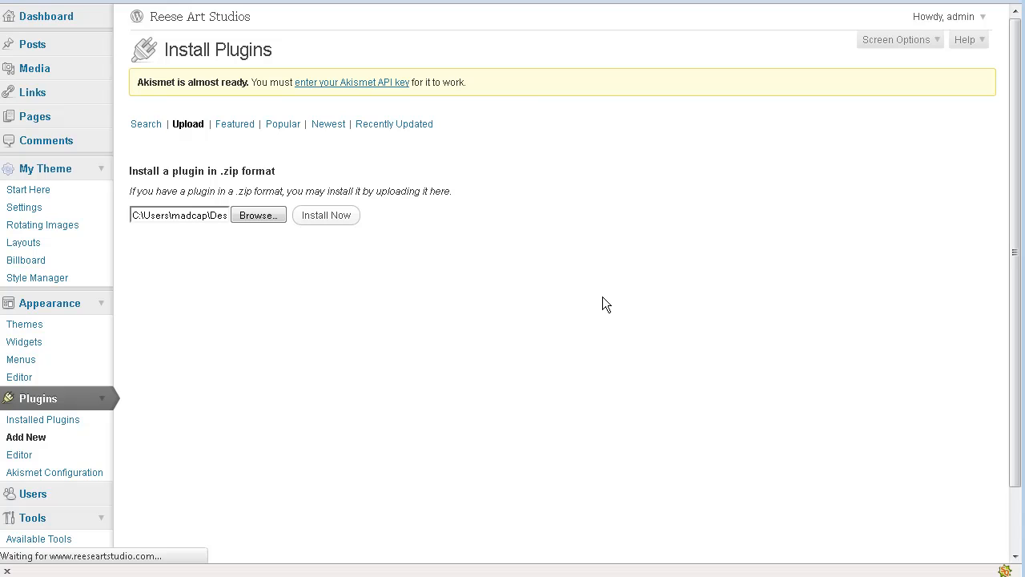
click(325, 215)
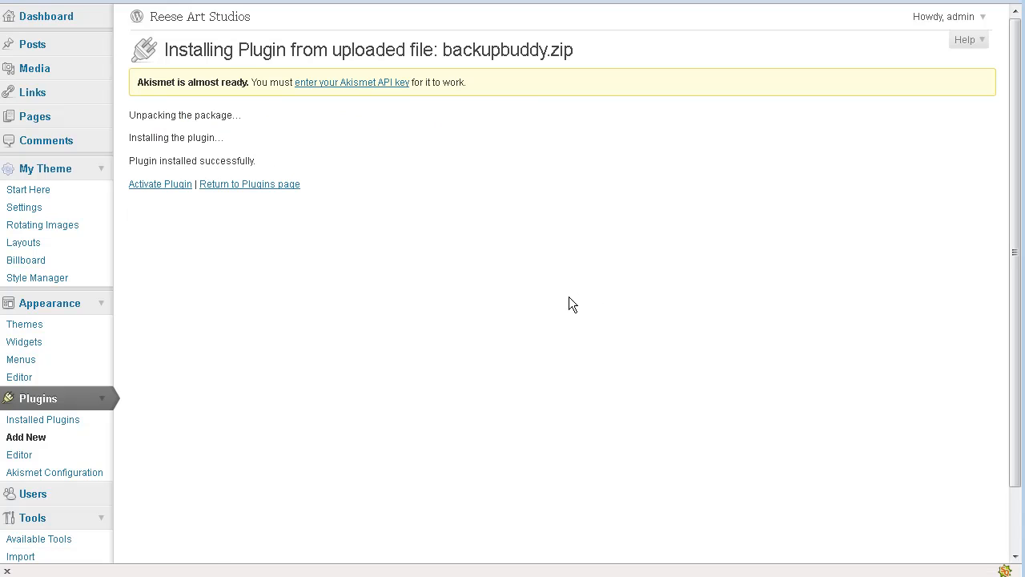
mouse_move(161, 183)
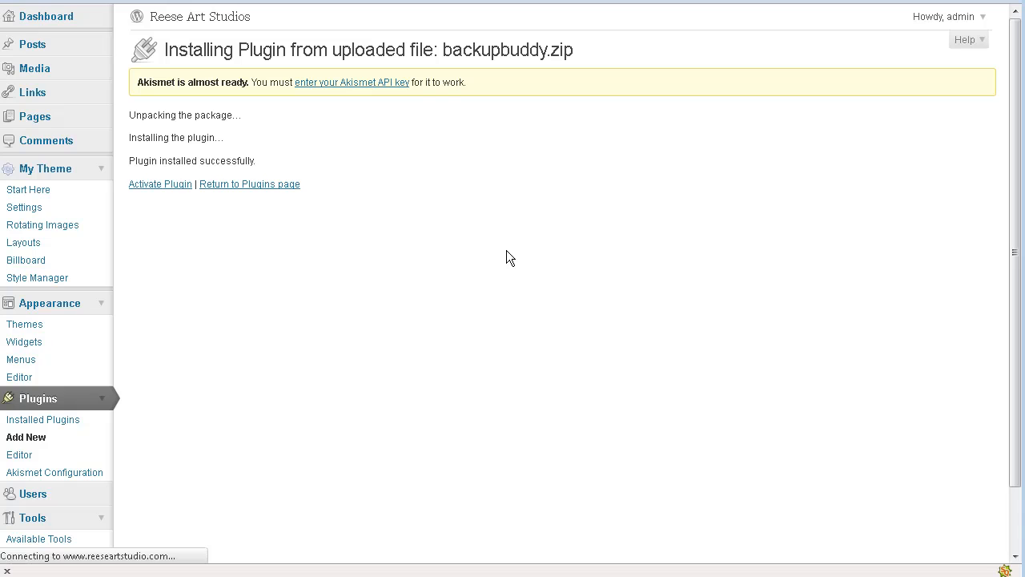
Step: Activate BackupBuddy and view its Getting Started page for v2.2.28
click(160, 184)
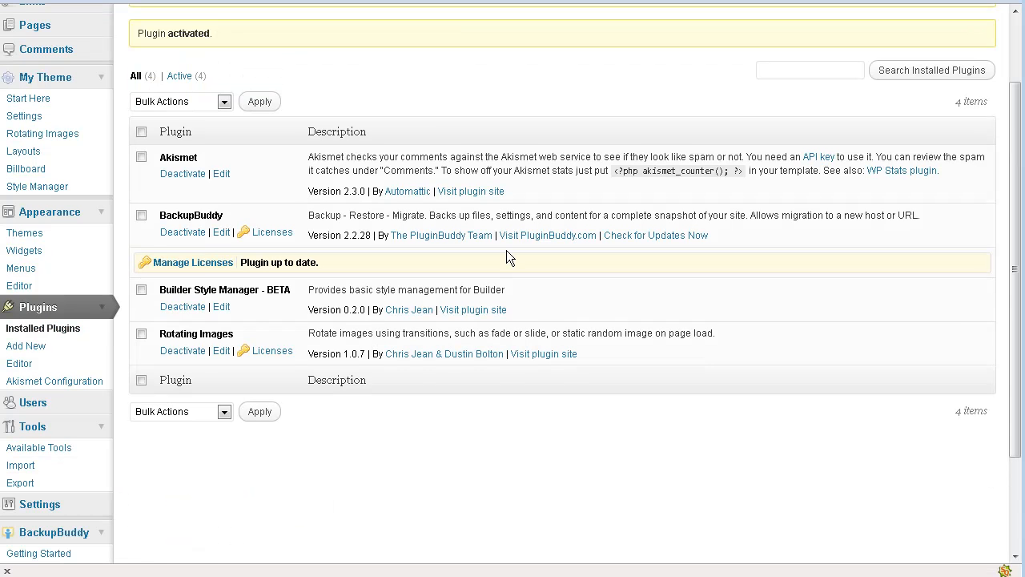
scroll(down, 3)
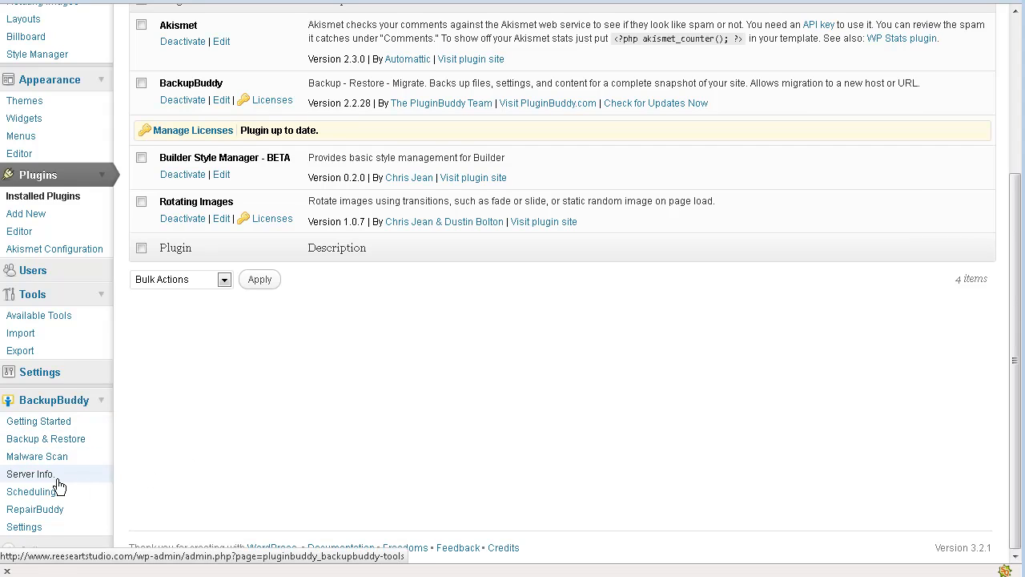
mouse_move(244, 456)
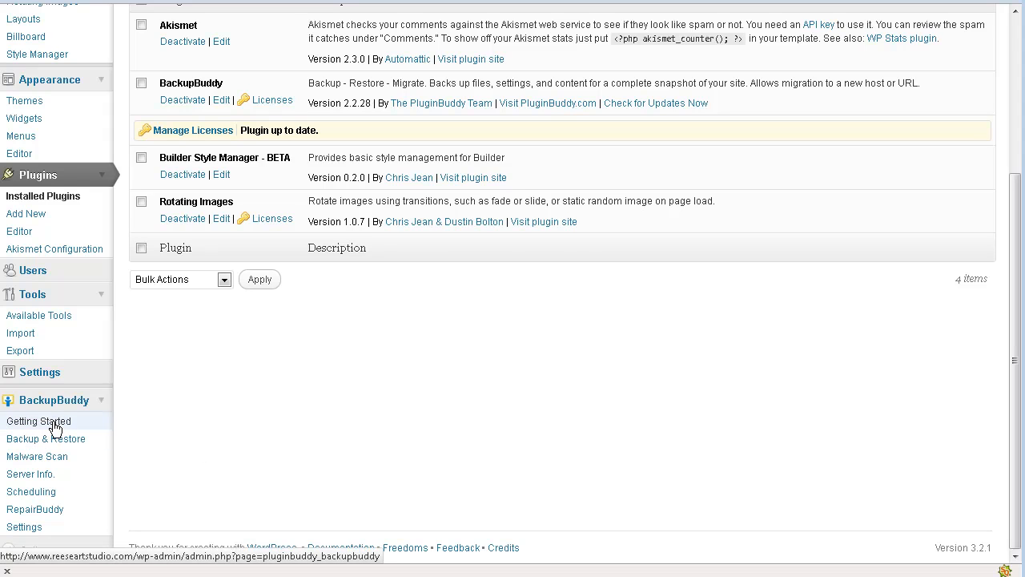
click(38, 420)
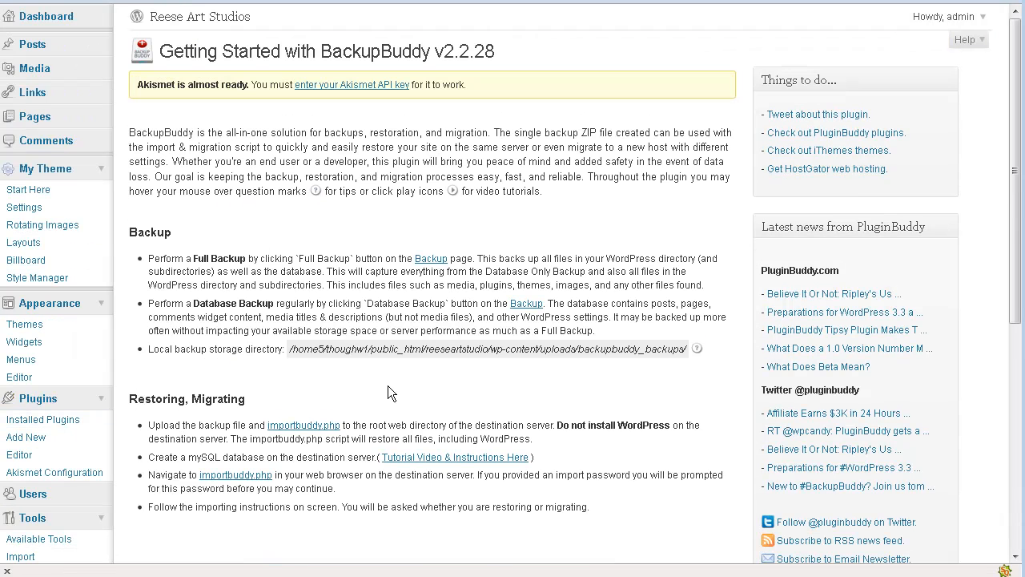
mouse_move(249, 286)
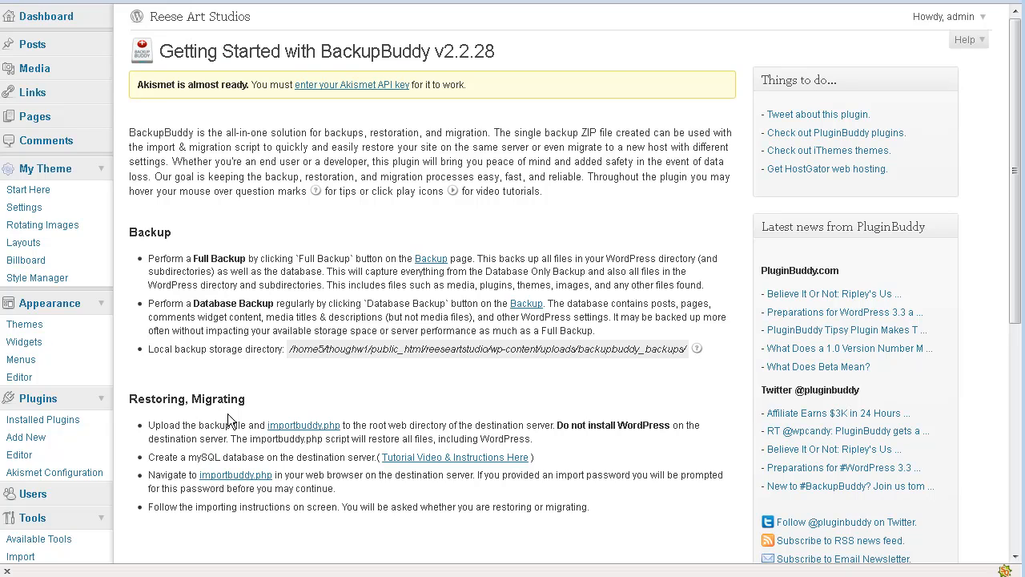
mouse_move(237, 302)
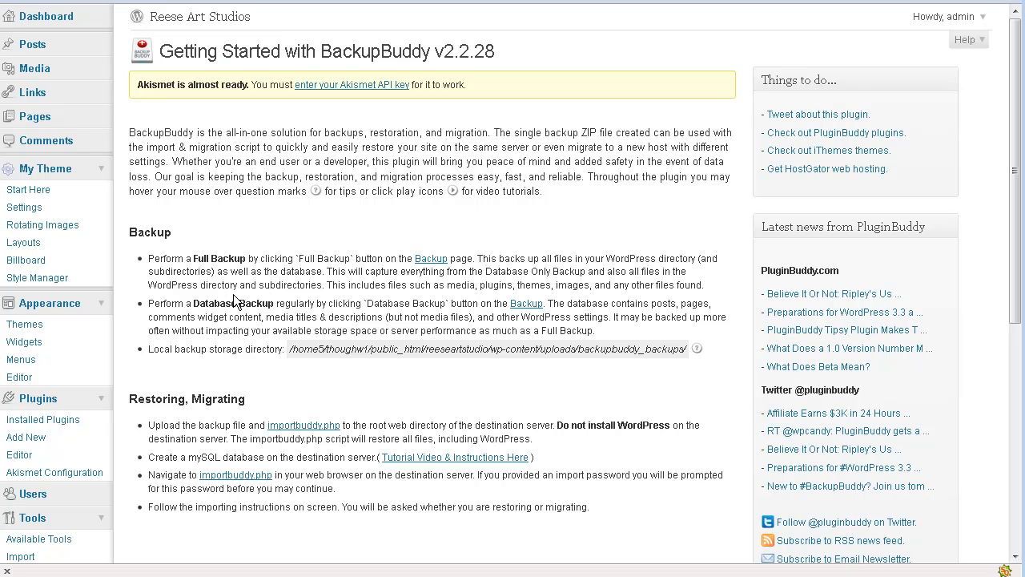
scroll(down, 3)
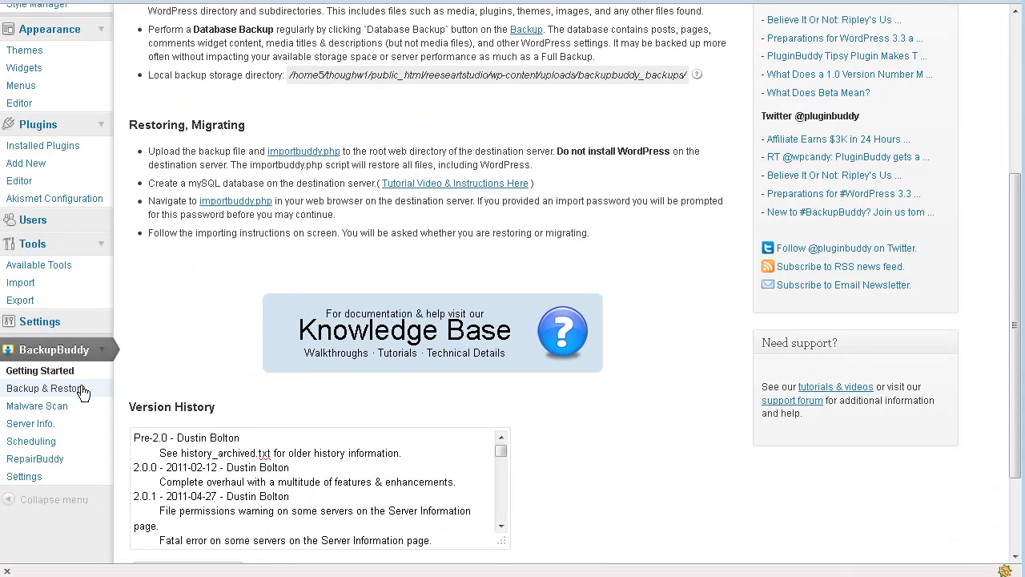
mouse_move(46, 389)
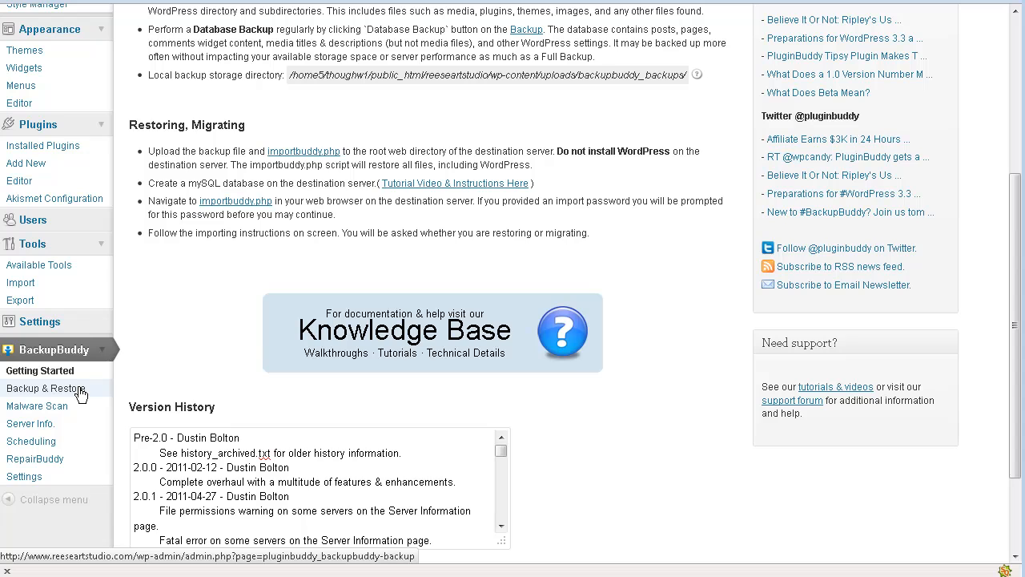
Step: On BackupBuddy's Backup & Restore page, delete the old full backup archive
click(45, 388)
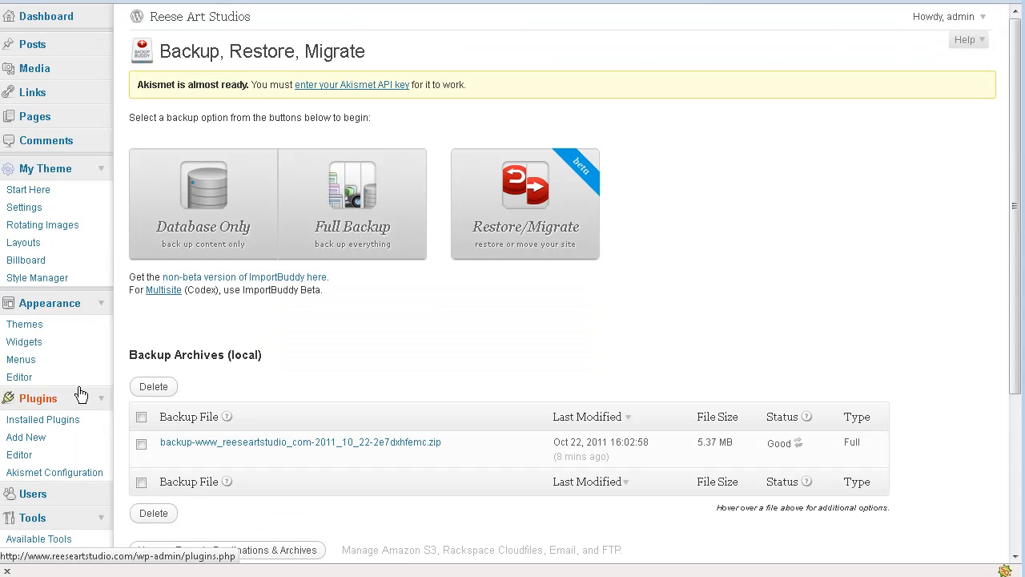
mouse_move(741, 279)
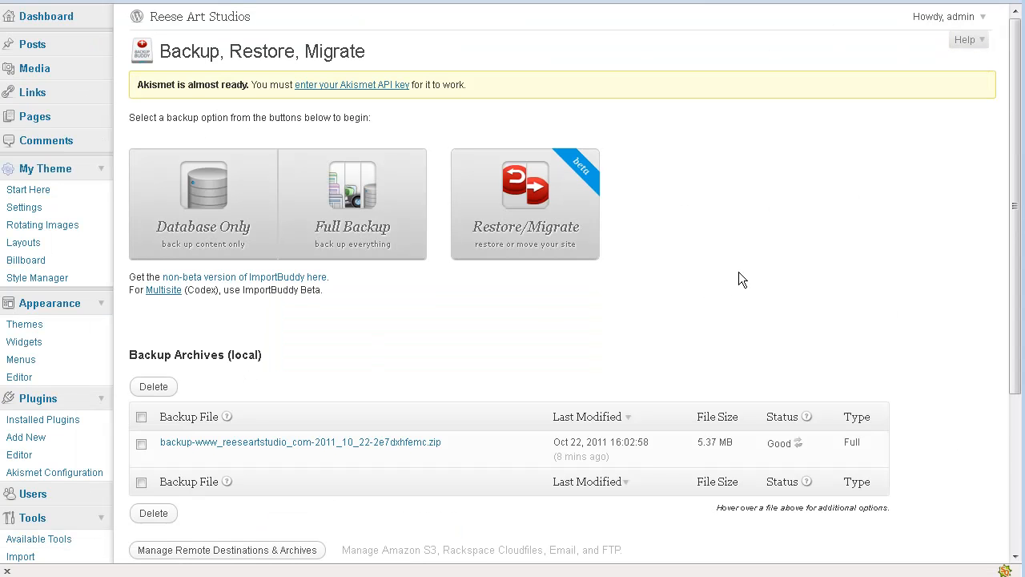
mouse_move(447, 321)
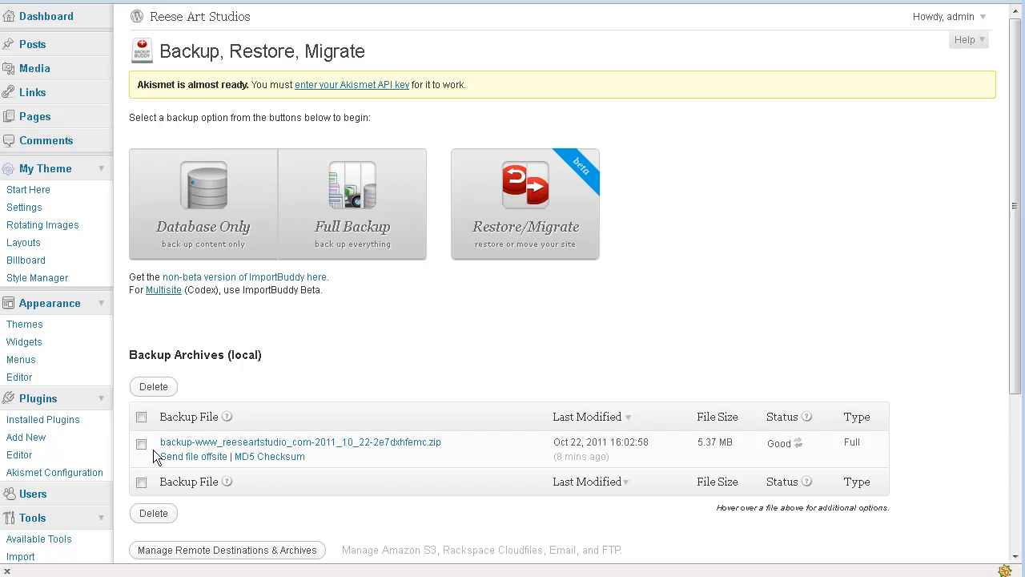
click(141, 443)
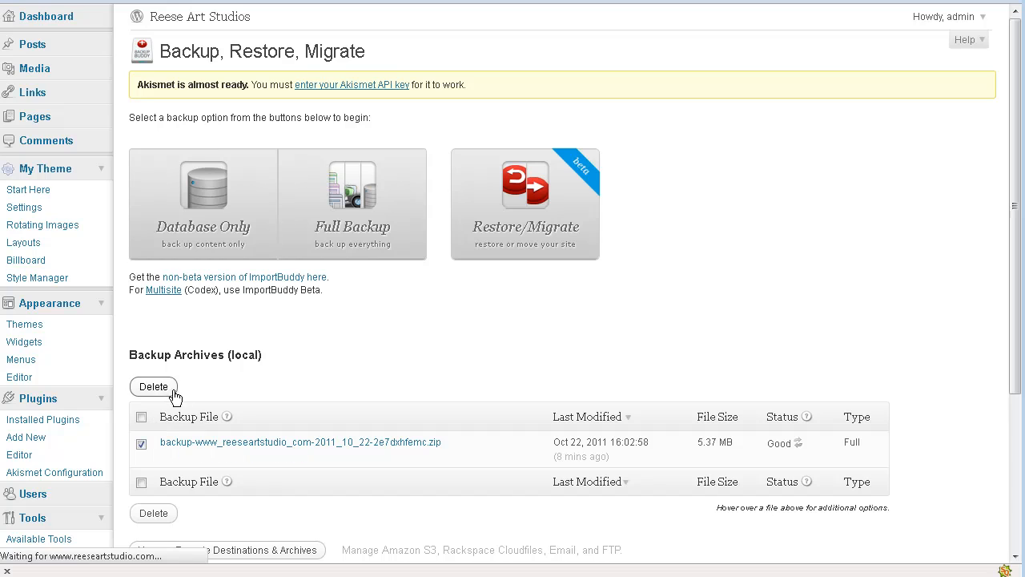
click(153, 386)
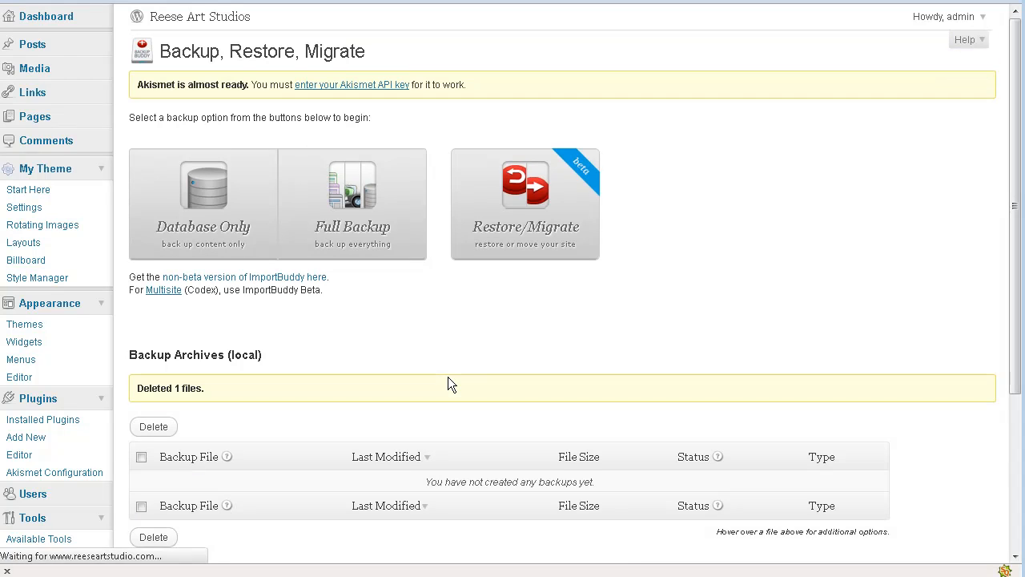
mouse_move(352, 226)
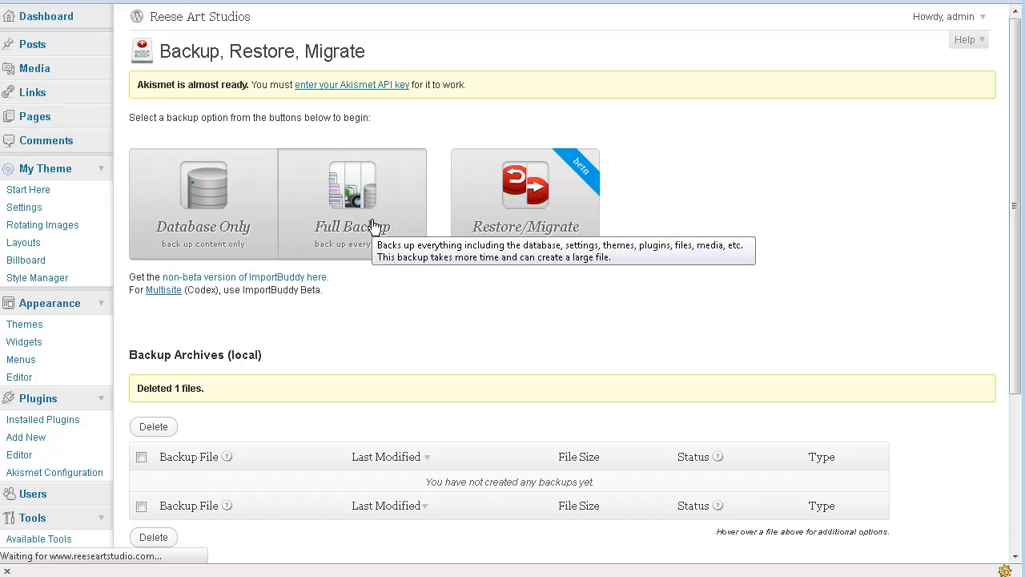
Step: Run a Full Backup producing a downloadable 6.95 MB ZIP
click(352, 200)
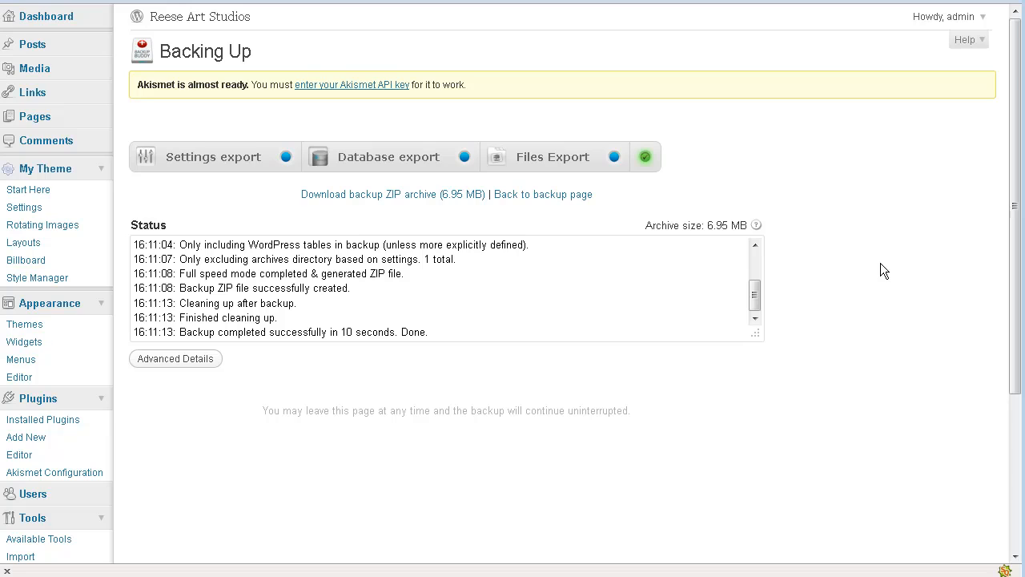
mouse_move(415, 194)
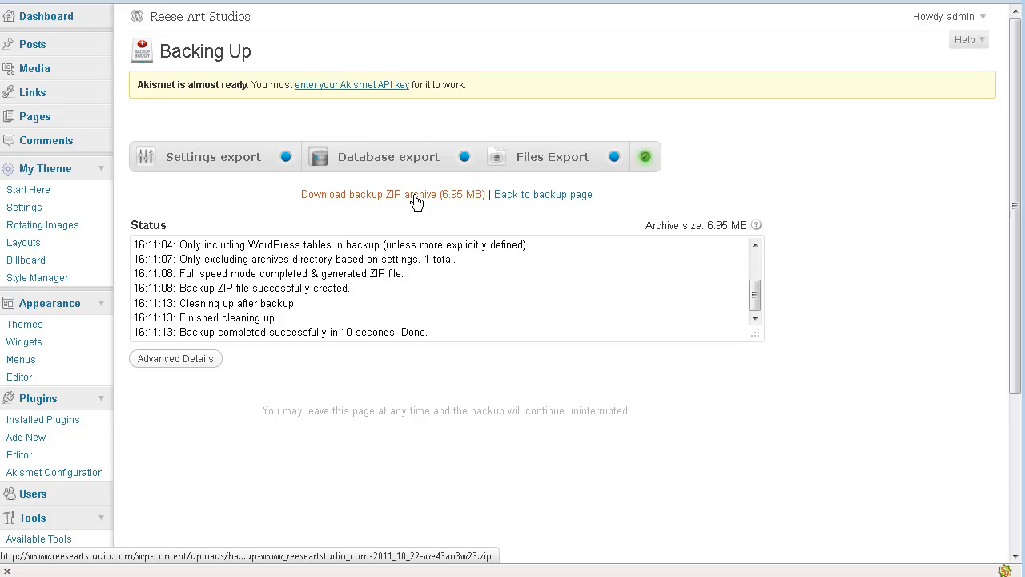
mouse_move(874, 254)
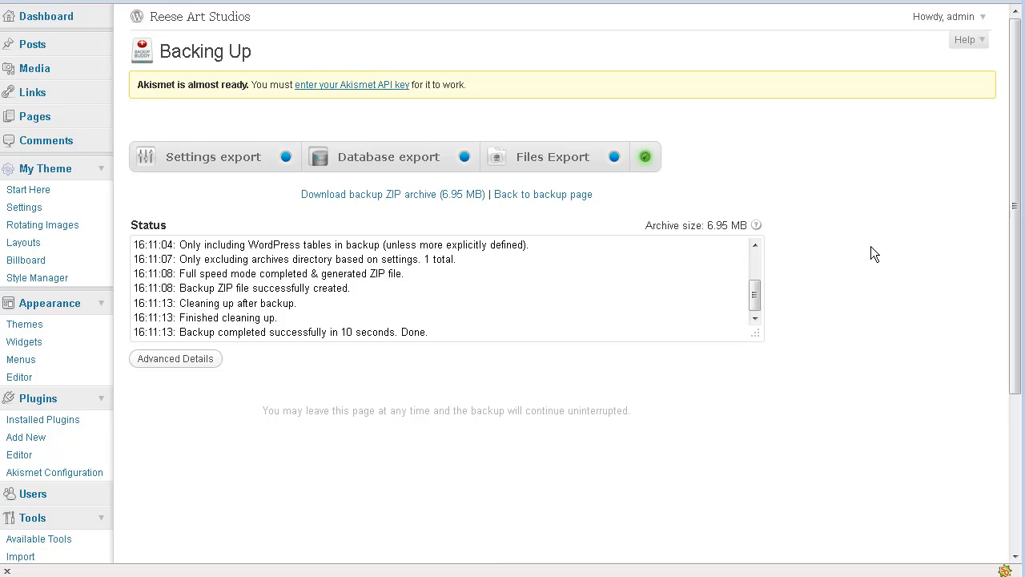